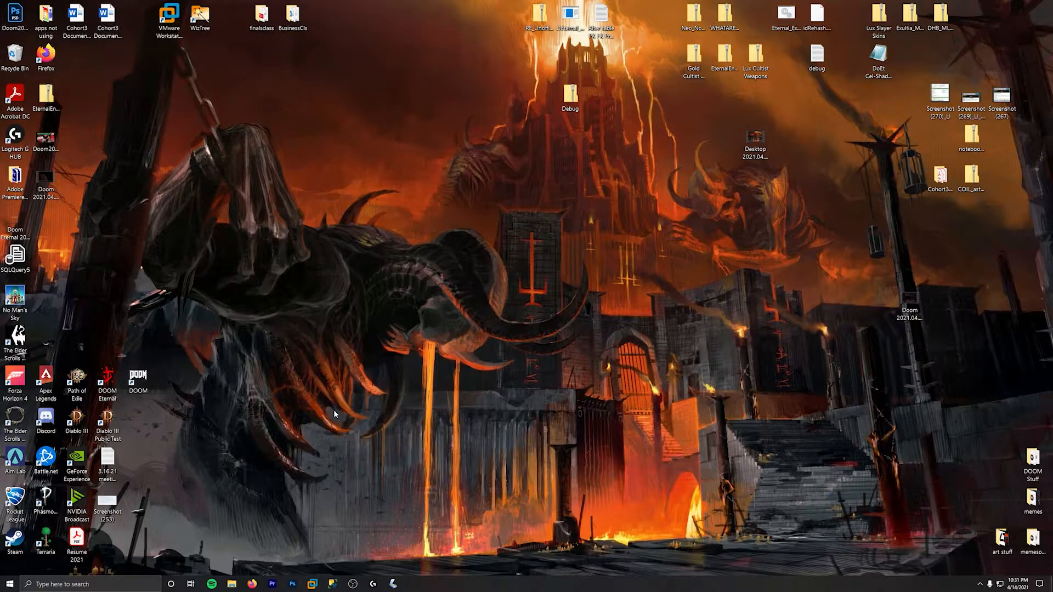
mouse_move(242, 569)
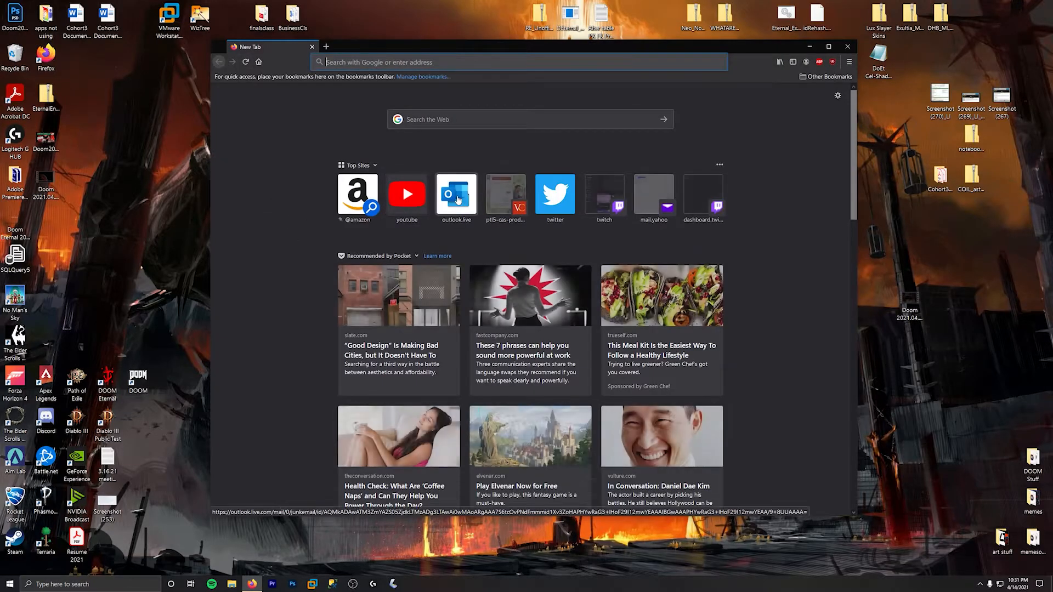
From the YouTube top-site tile, search YouTube for 'doom mod loader'
click(407, 195)
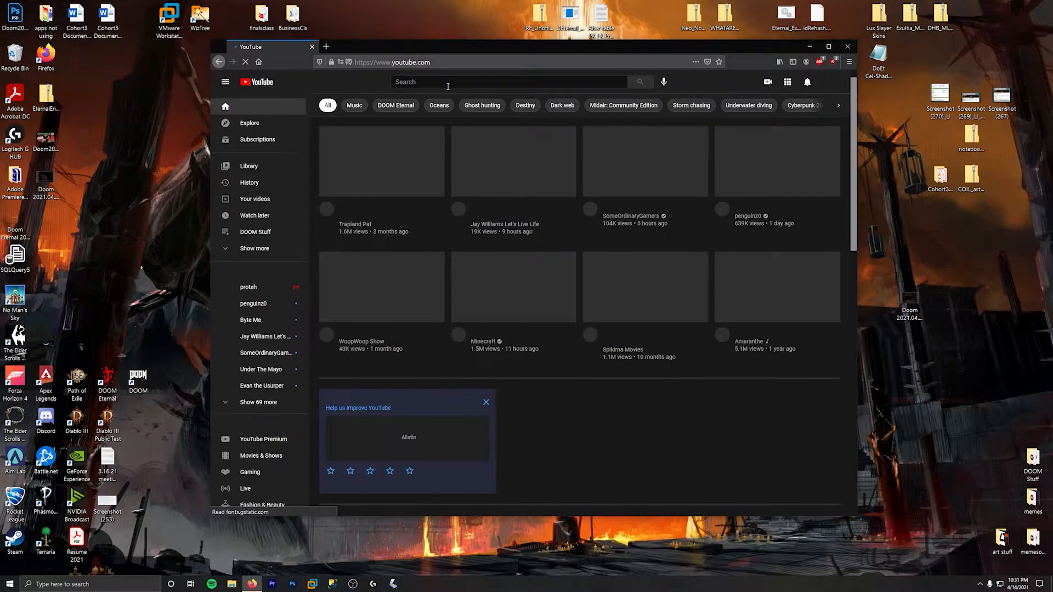
text(doom)
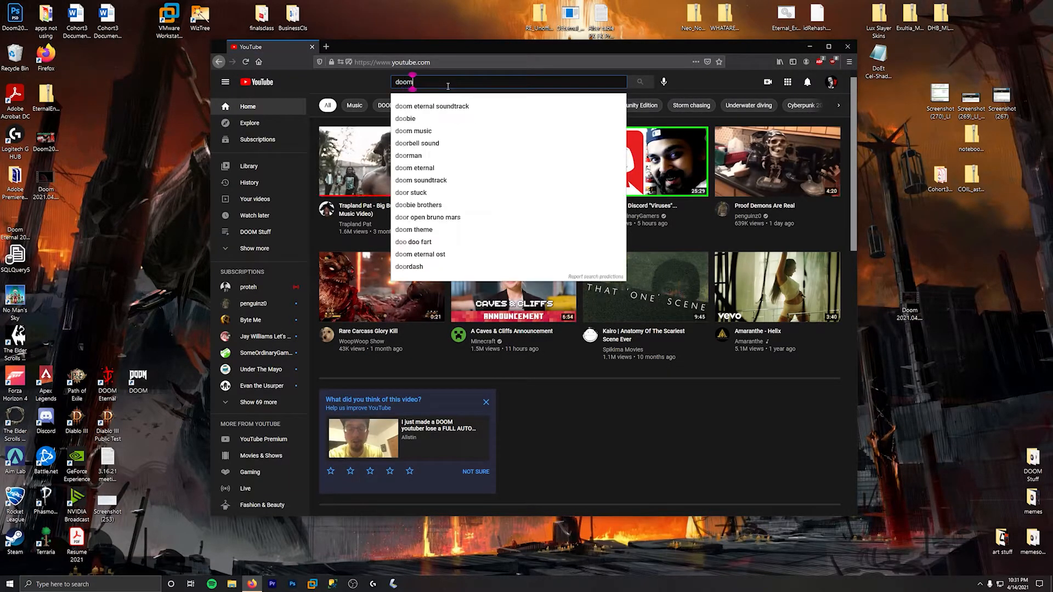
text(mod loader)
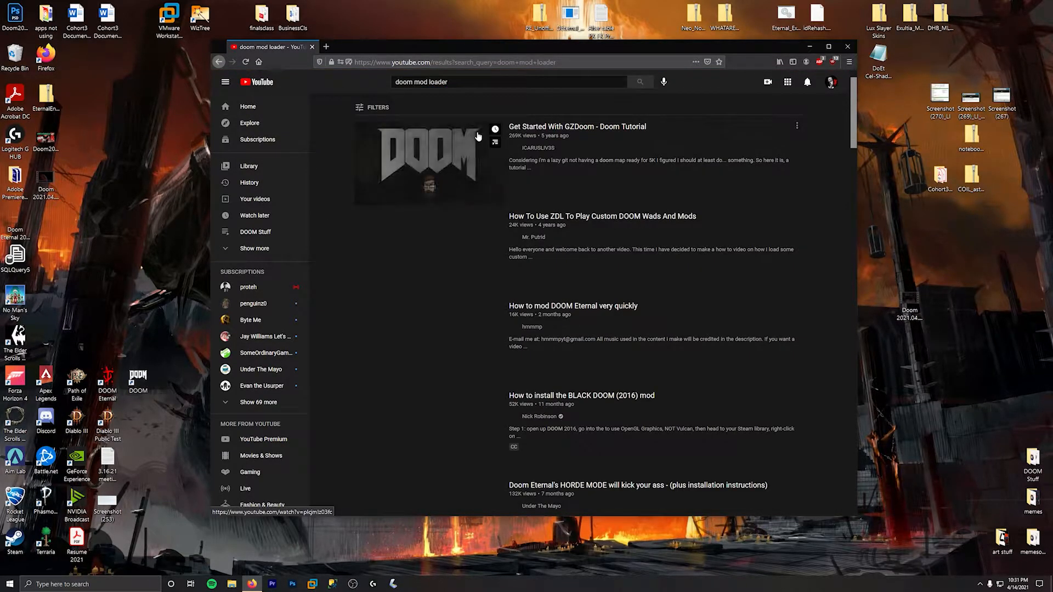
Open the 'How to install the BLACK DOOM (2016) mod' video and dismiss the Debug.zip prompt
click(428, 164)
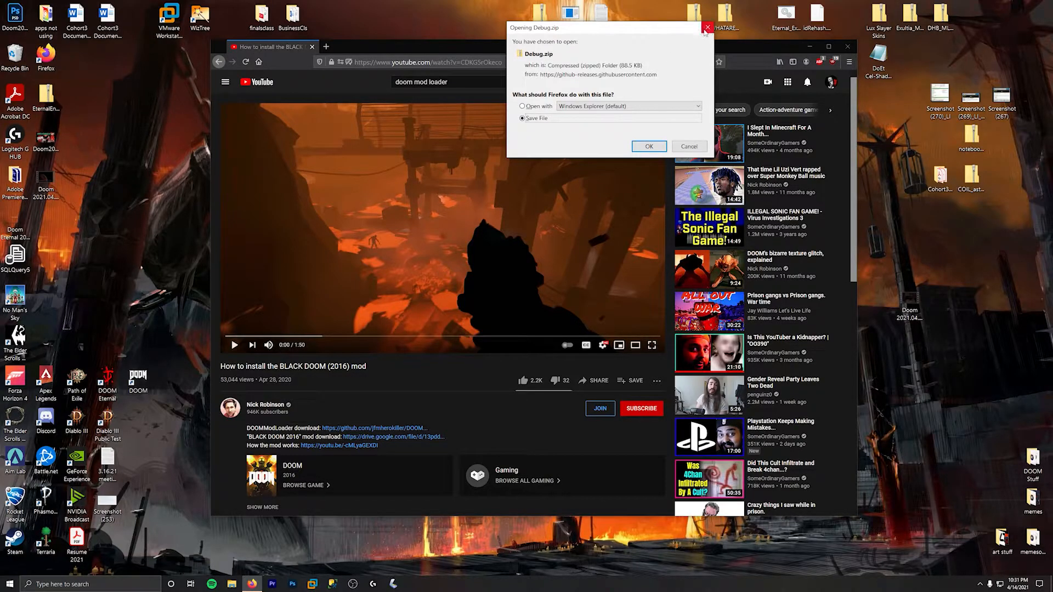
click(648, 147)
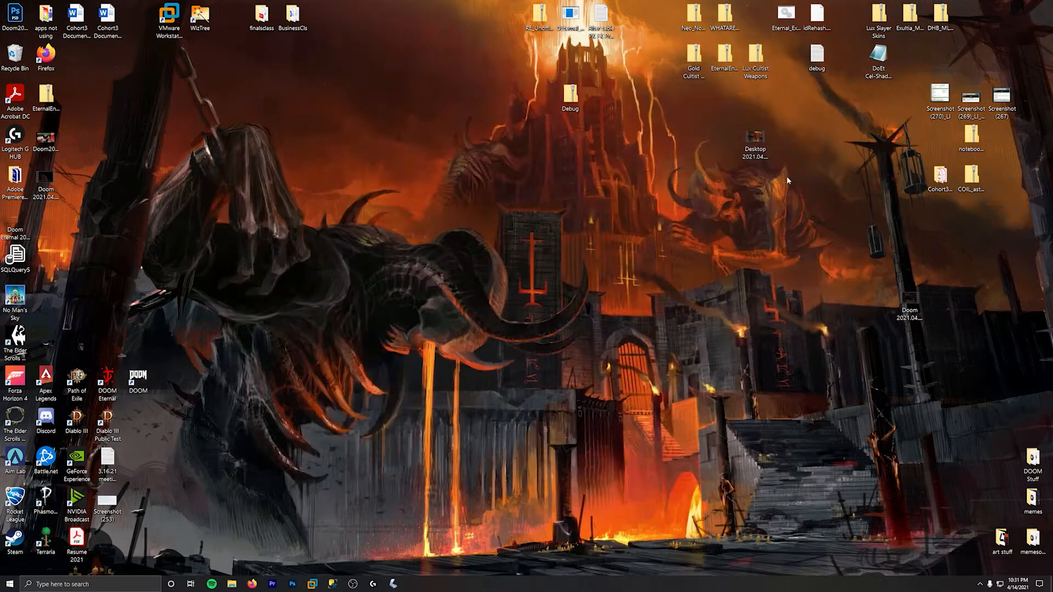
Open the Debug zip, browse Extract all to steamapps\common\DOOM, then cancel extraction
double_click(570, 98)
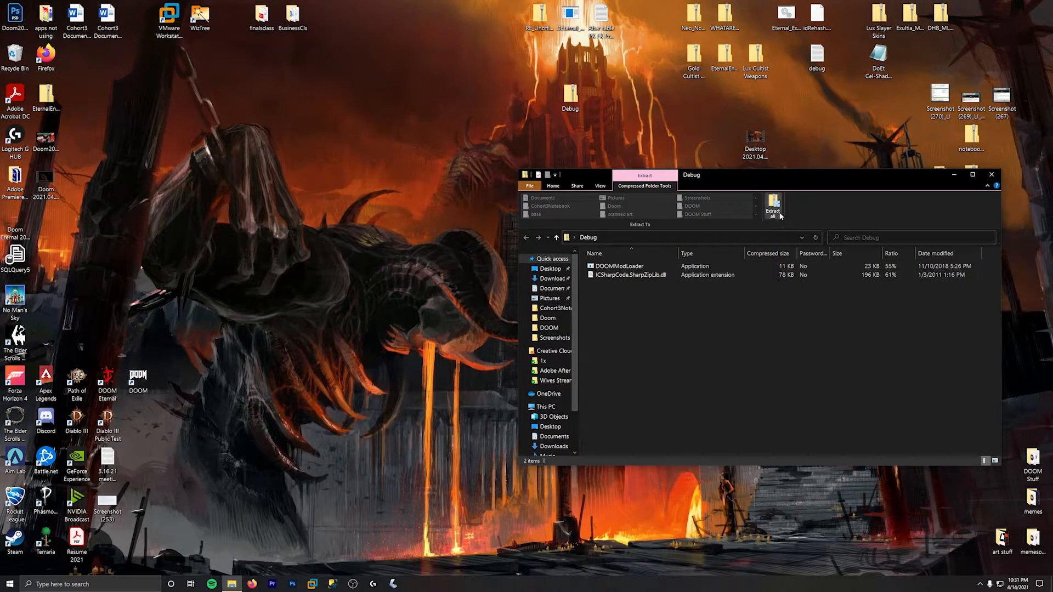
click(773, 206)
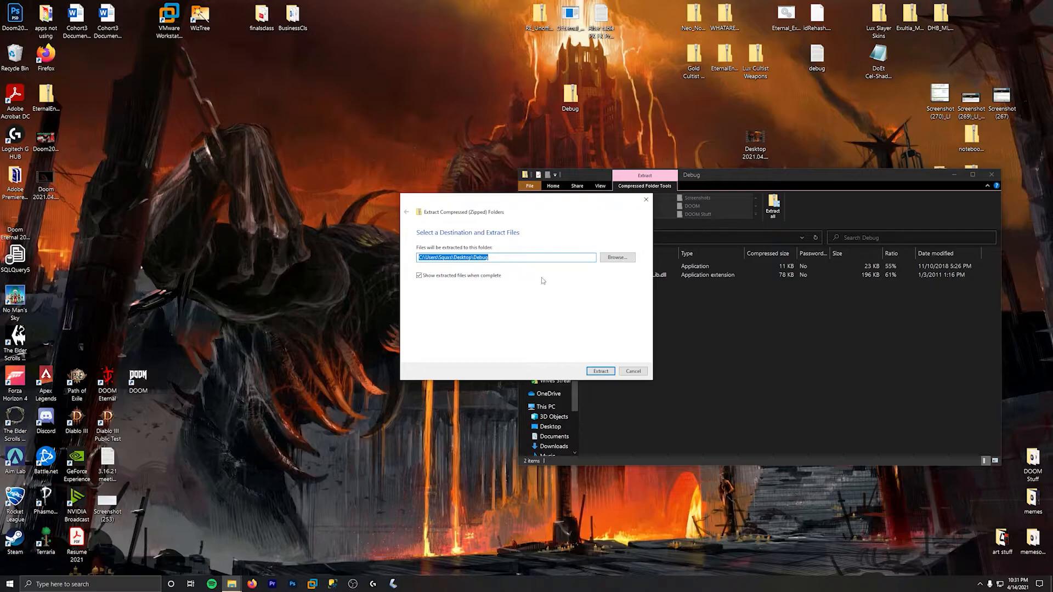
click(616, 257)
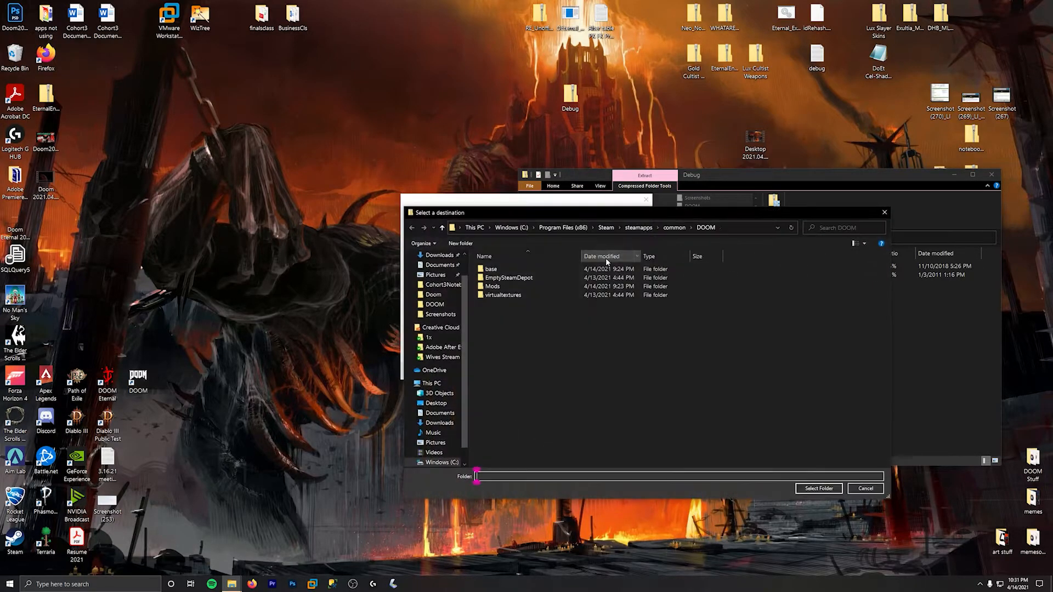
click(434, 305)
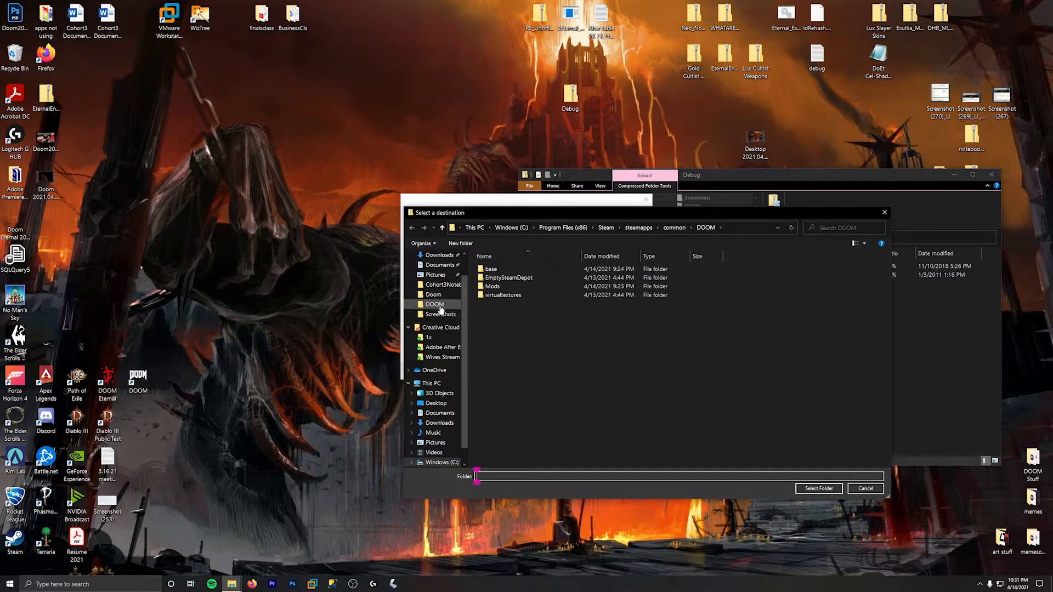
click(434, 304)
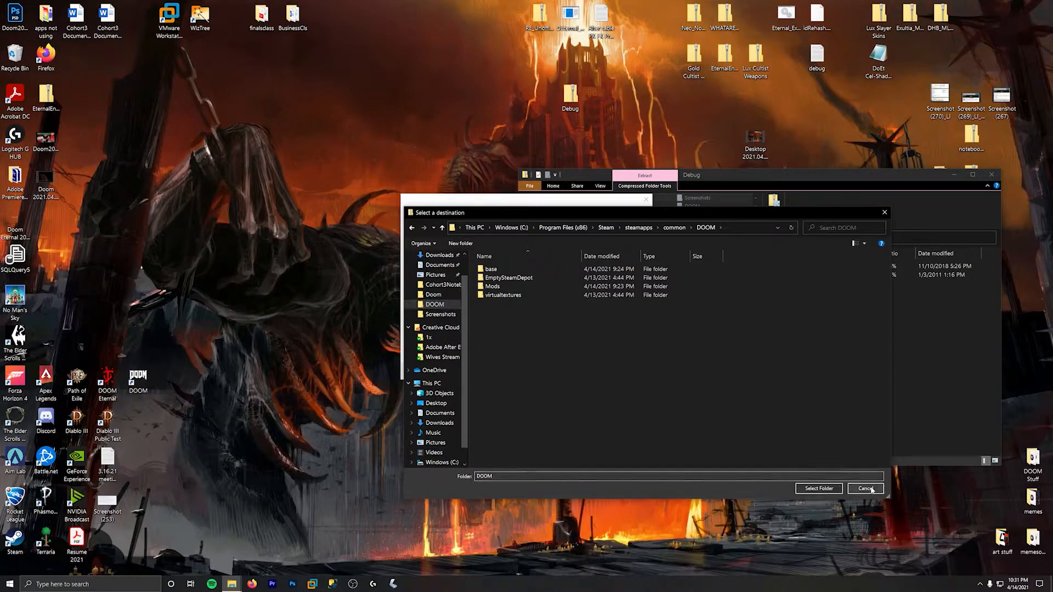
click(866, 488)
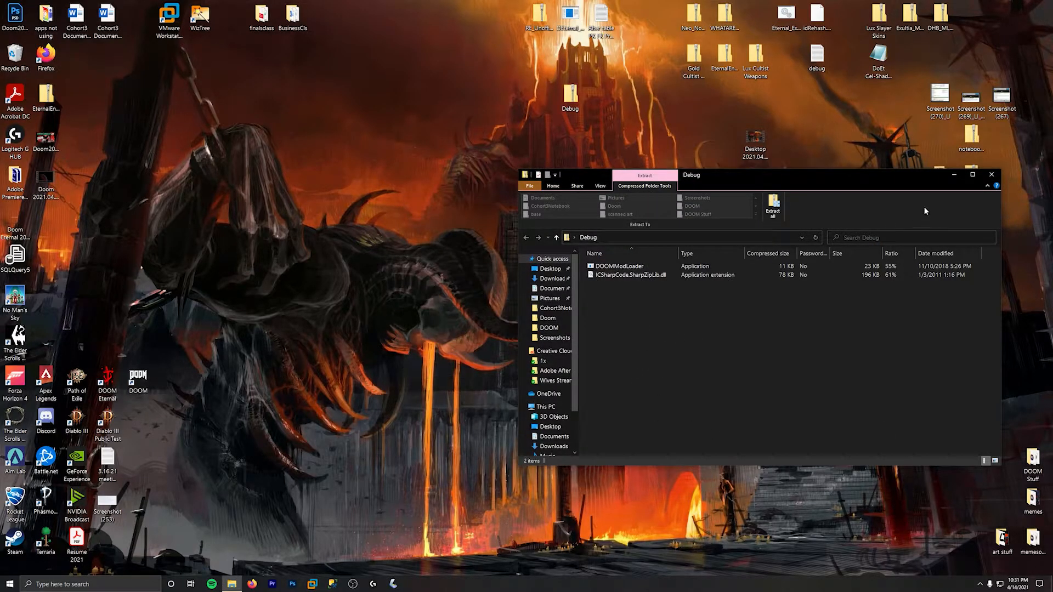
Open Steam\steamapps\common\DOOM and close the New > Folder menu without creating anything
click(548, 328)
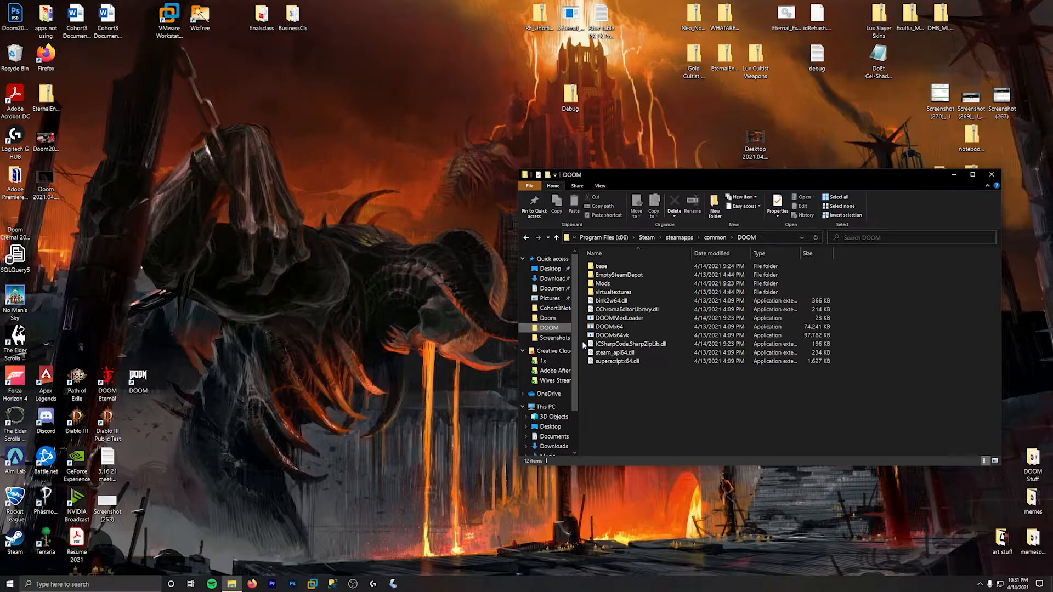
click(618, 318)
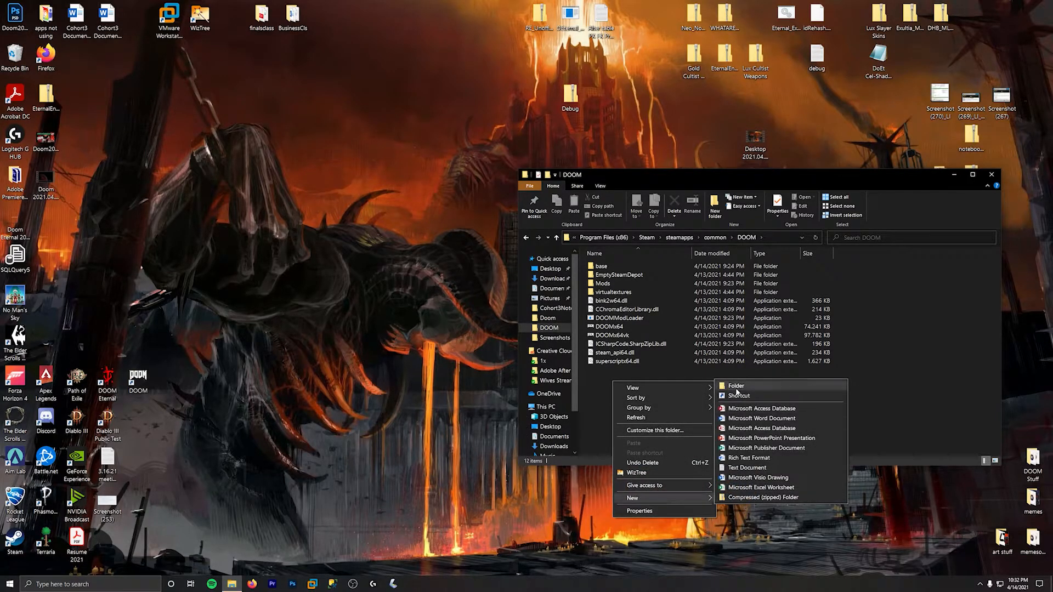
click(695, 361)
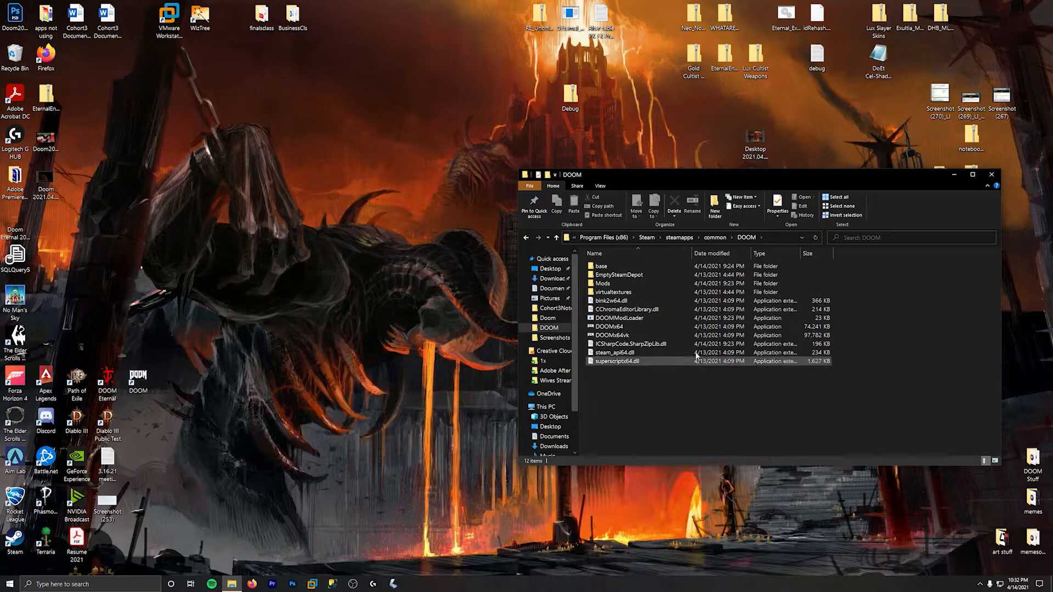
click(611, 283)
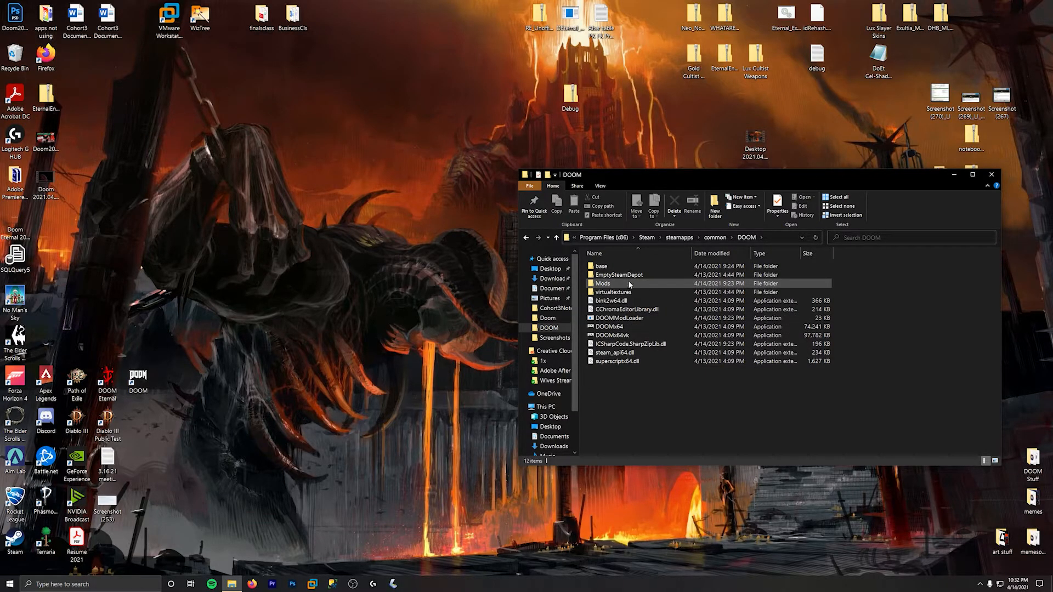
mouse_move(614, 284)
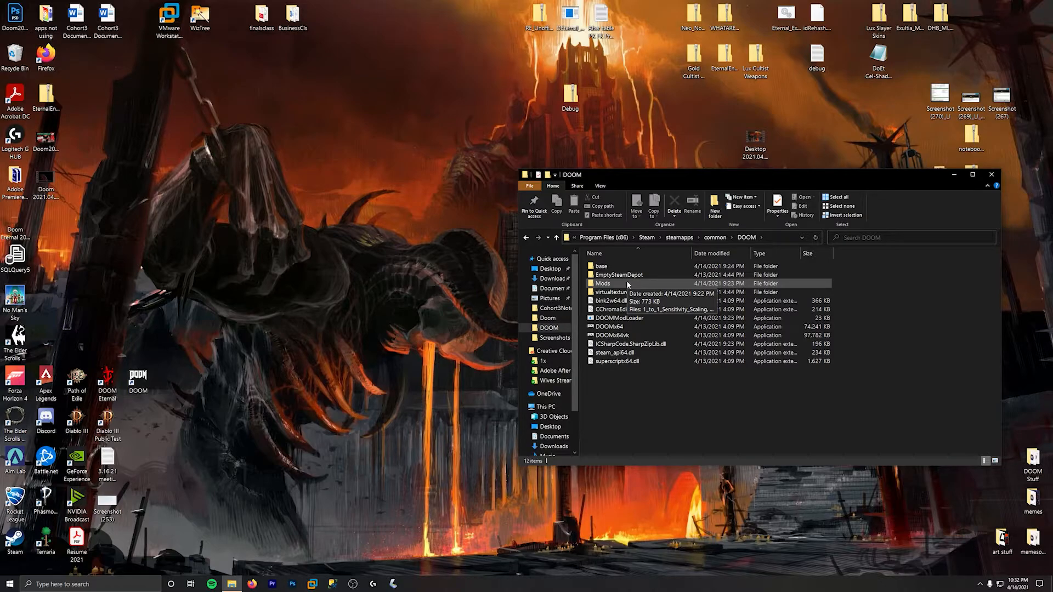
mouse_move(219, 425)
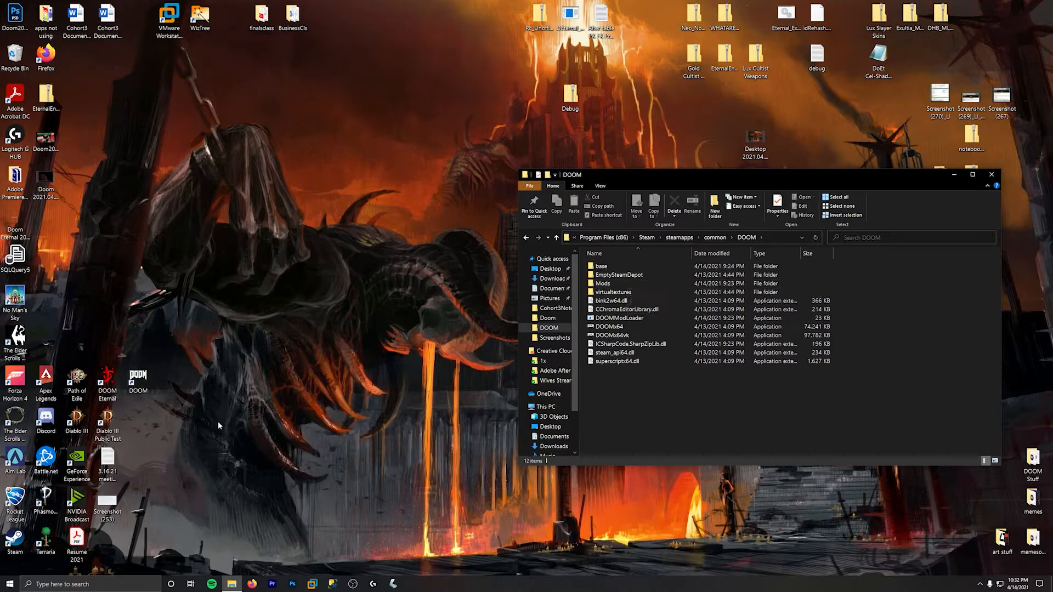
mouse_move(464, 367)
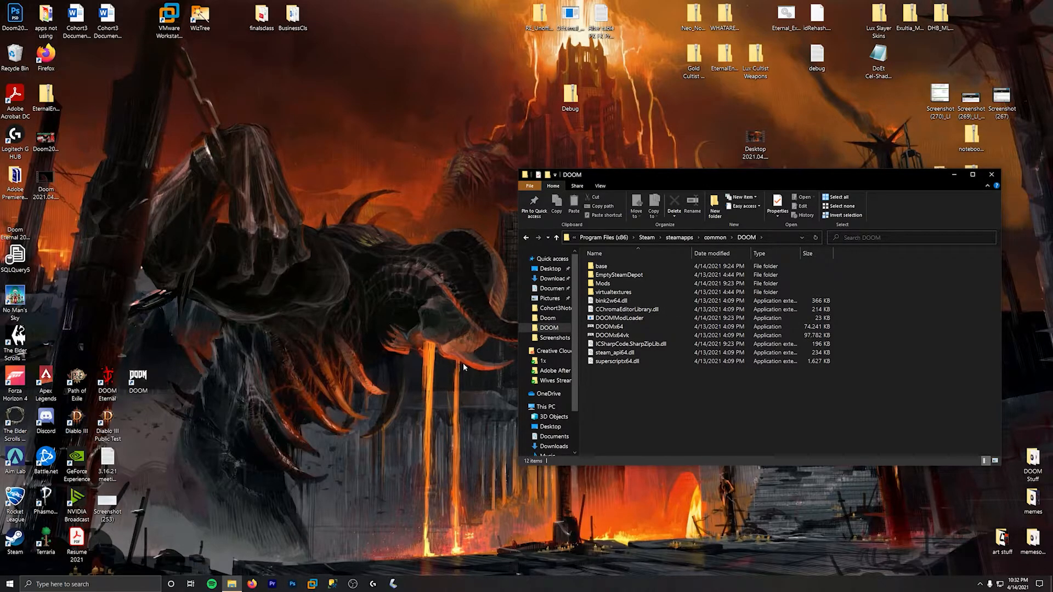
double_click(611, 283)
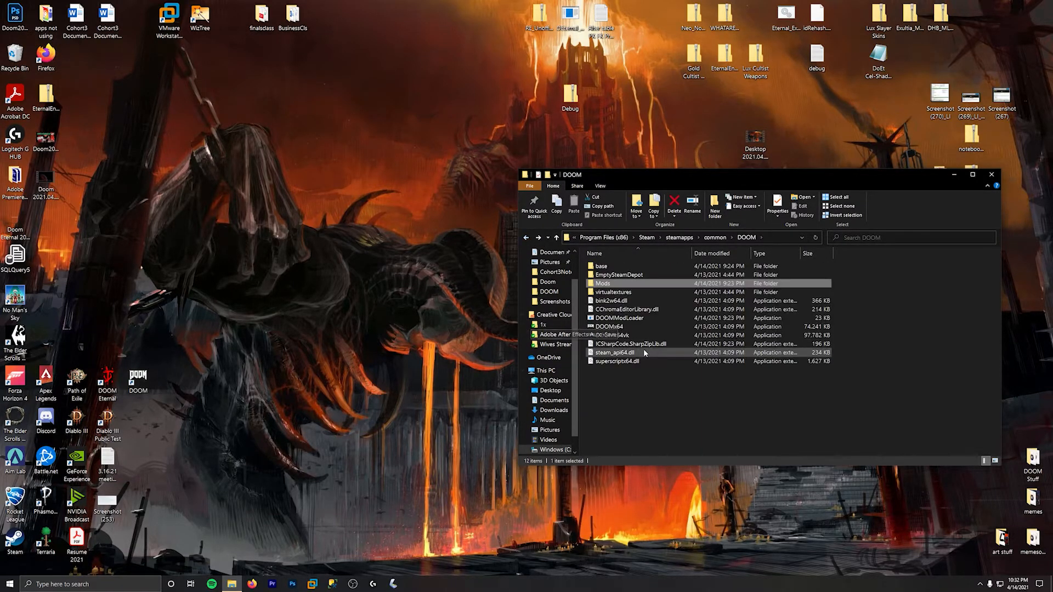
click(618, 318)
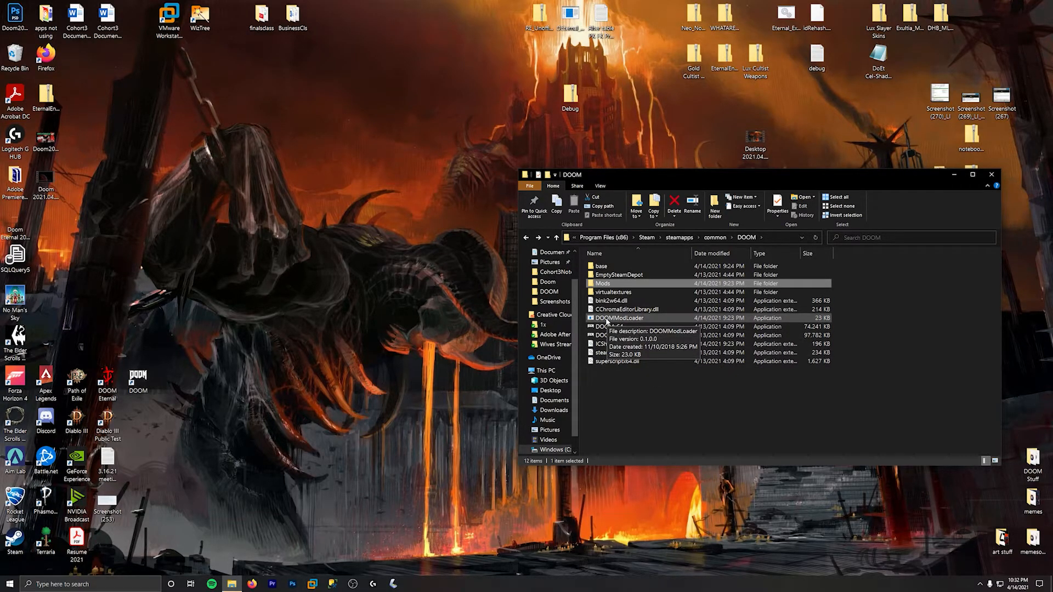
mouse_move(589, 438)
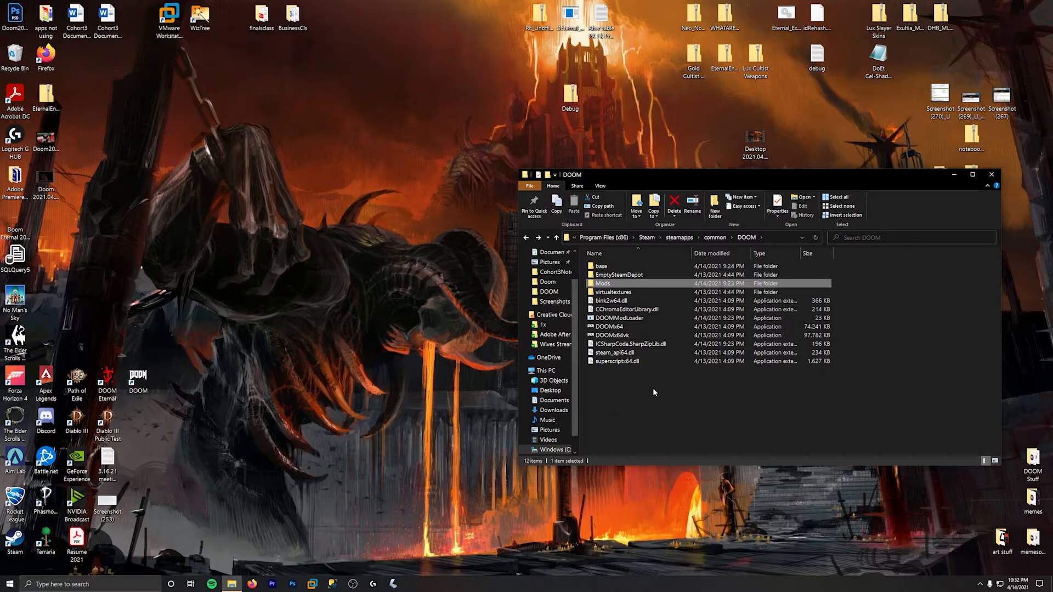
mouse_move(663, 388)
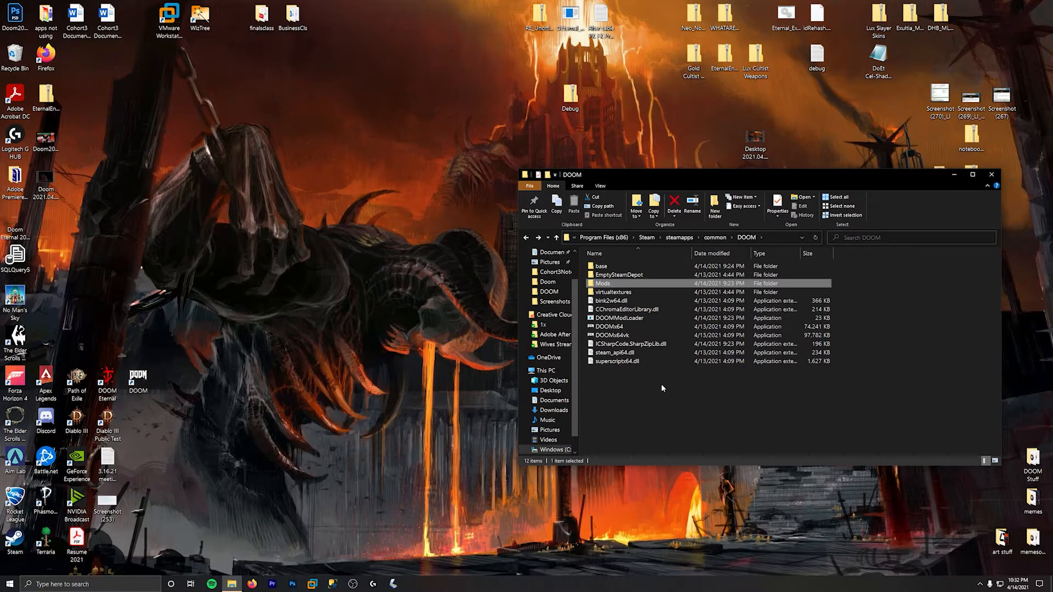
mouse_move(639, 374)
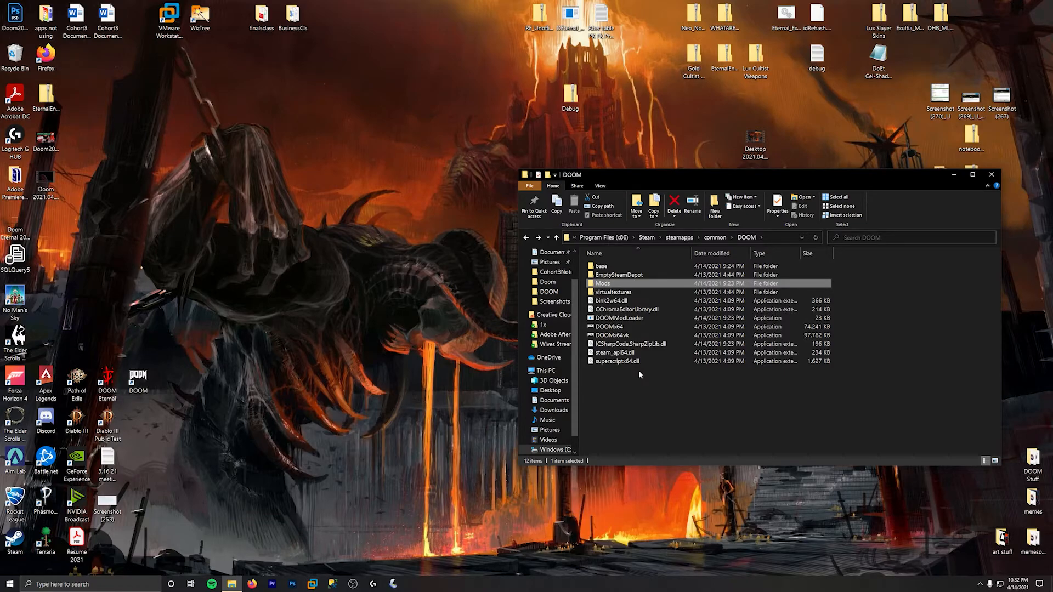
mouse_move(649, 377)
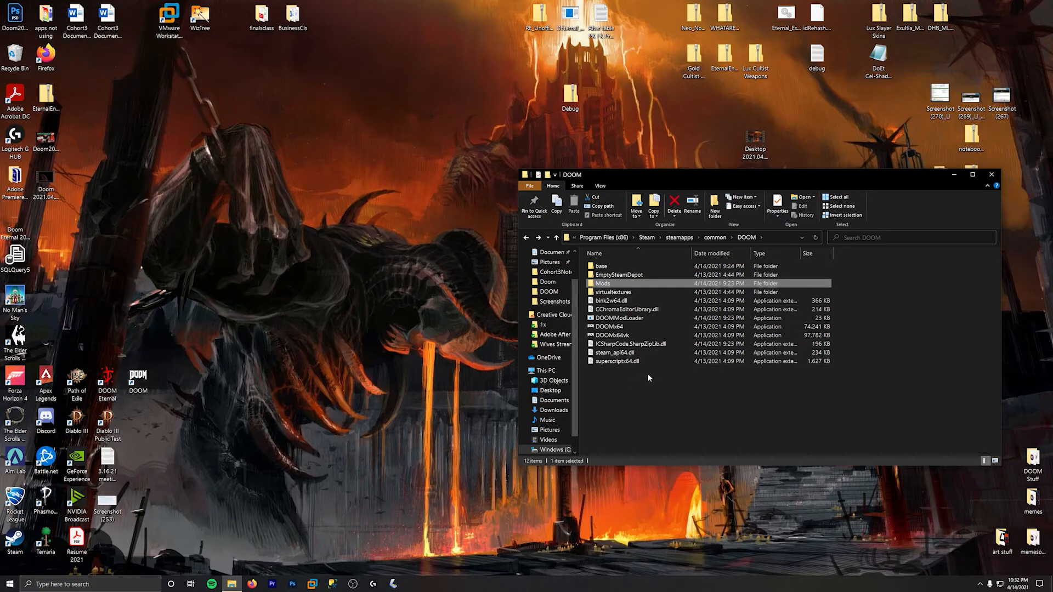
mouse_move(628, 344)
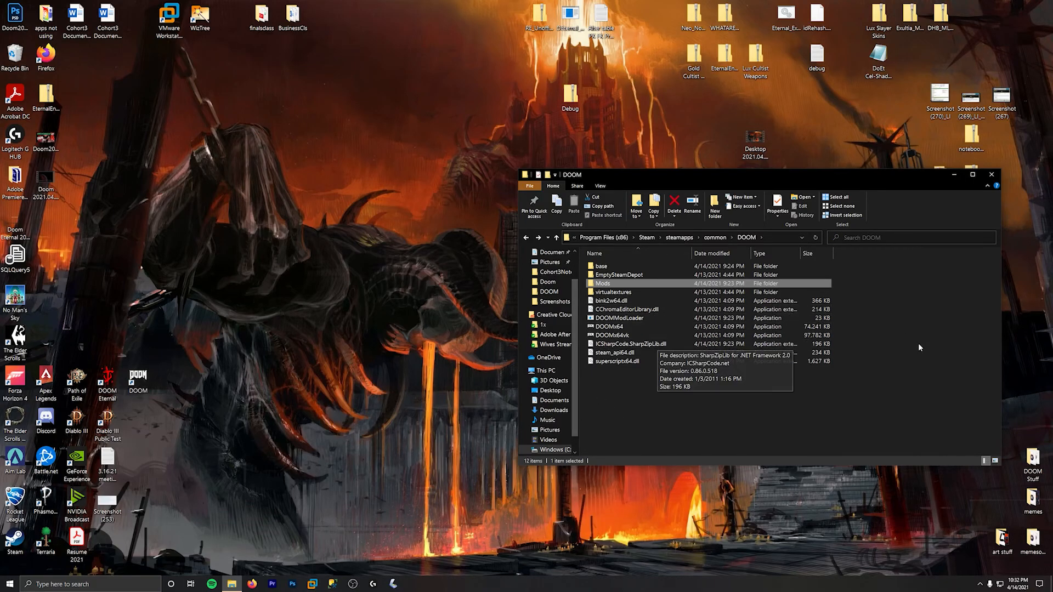